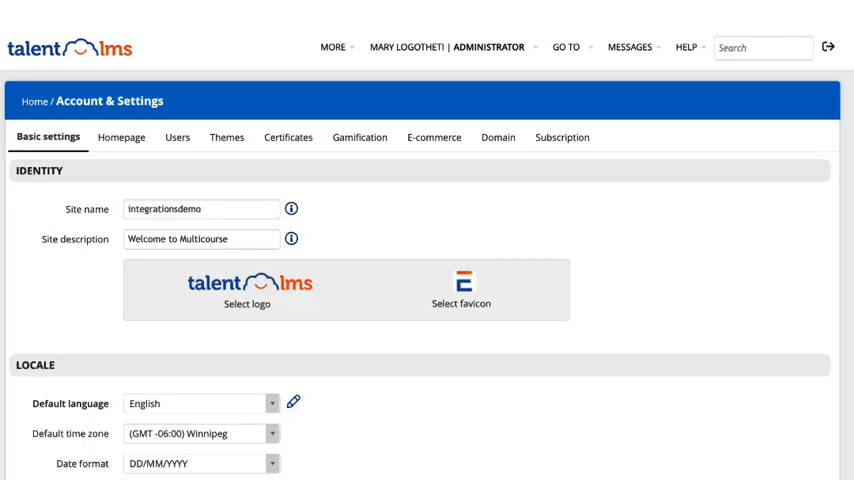
- Tick Enable API under Security in Basic settings so an API key is generated
scroll("down", 3)
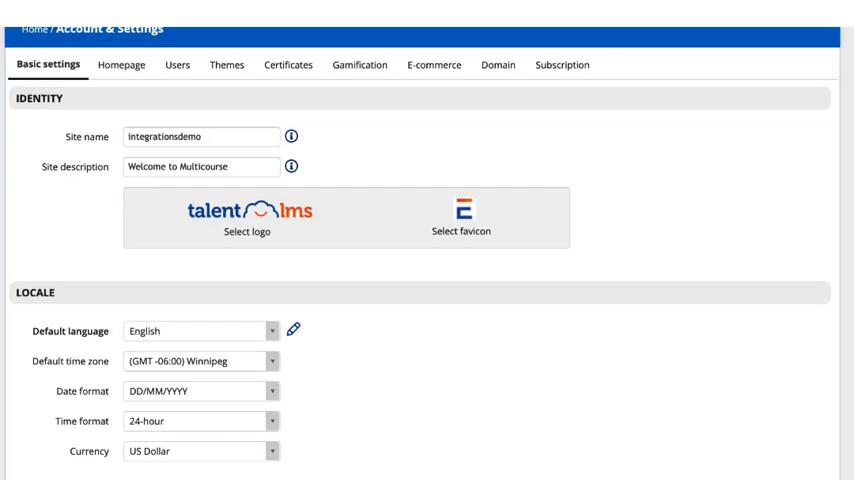
scroll("down", 3)
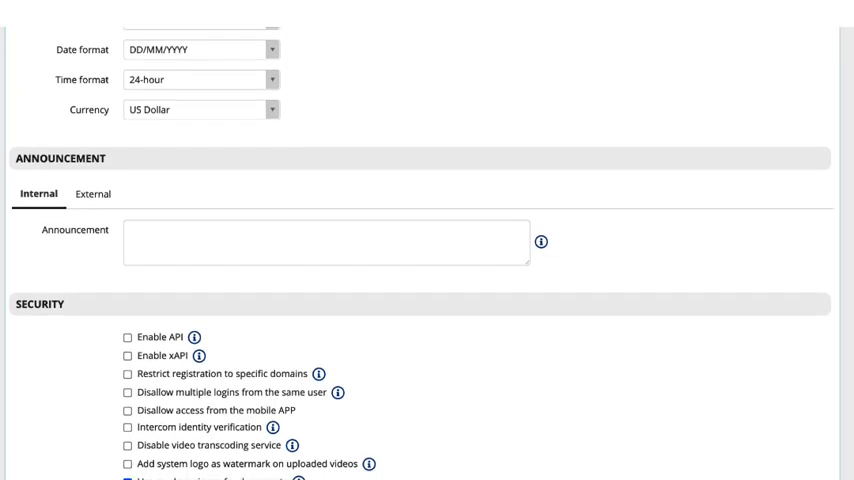
scroll("down", 3)
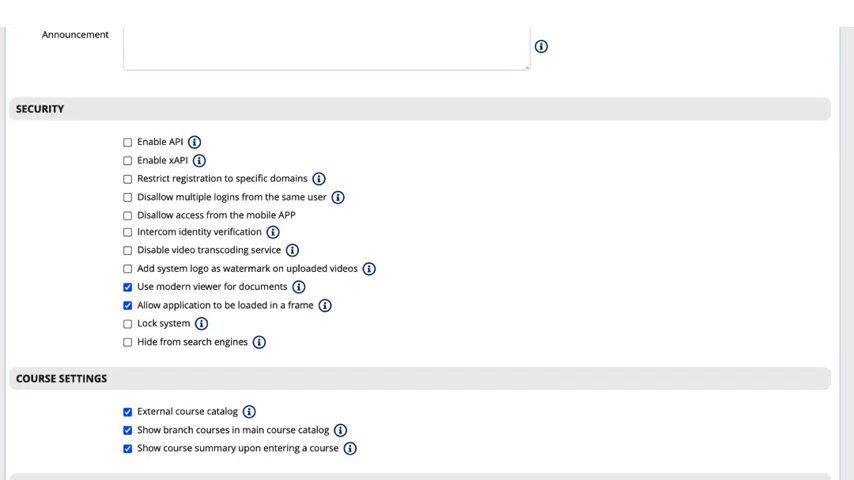
left_click(128, 142)
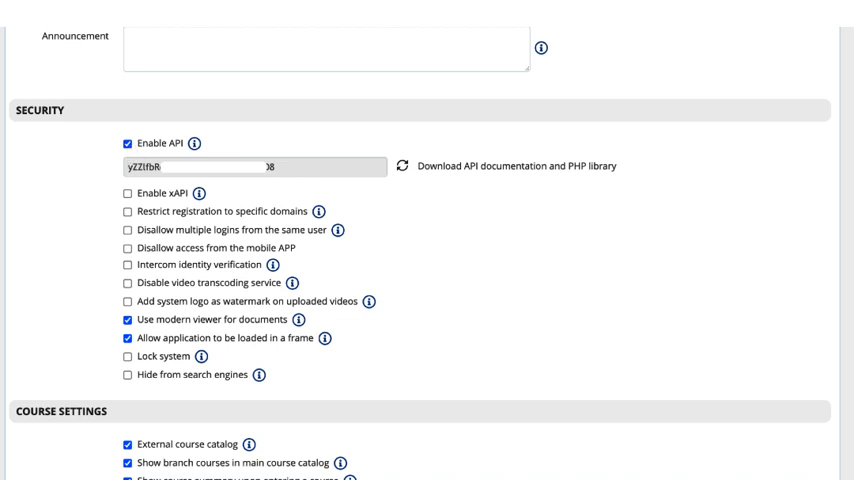
left_click(38, 112)
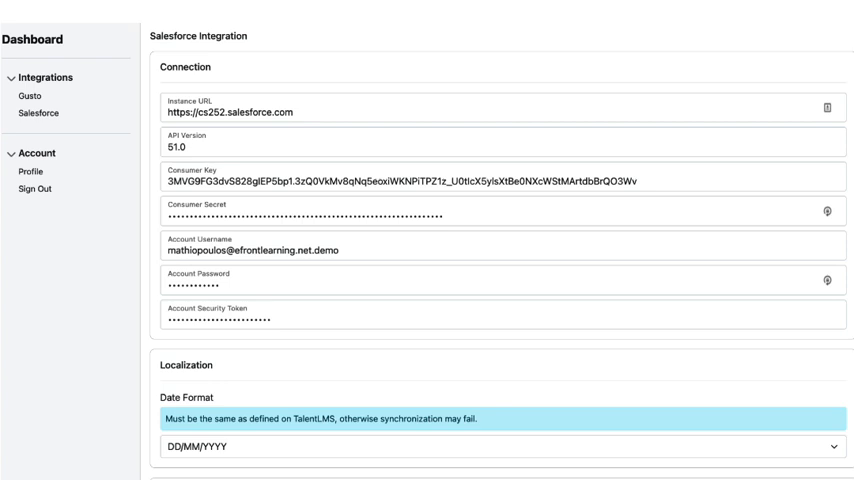
scroll("down", 3)
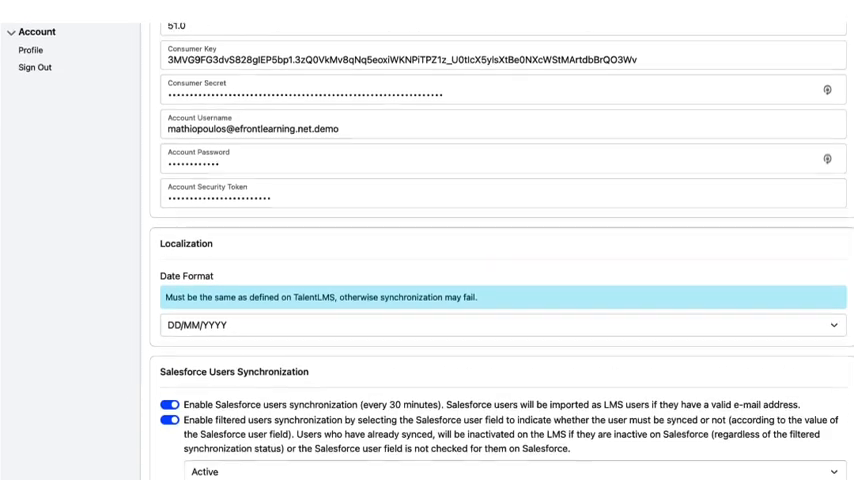
scroll("down", 3)
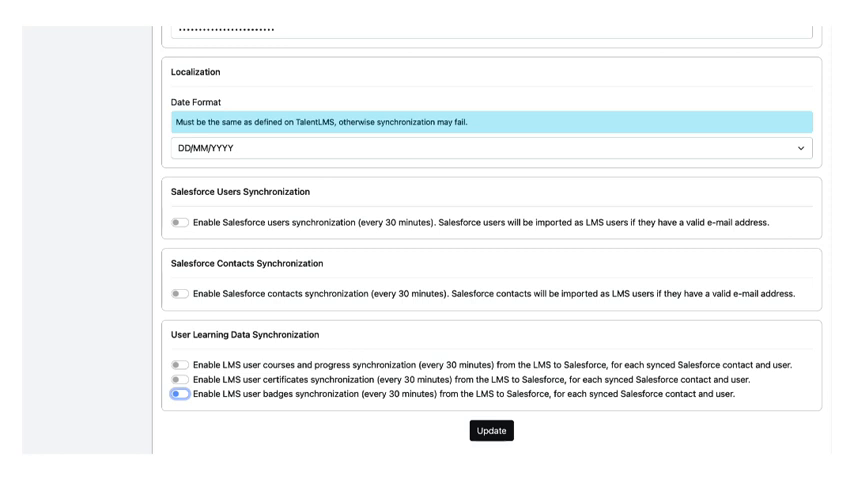
mouse_move(180, 236)
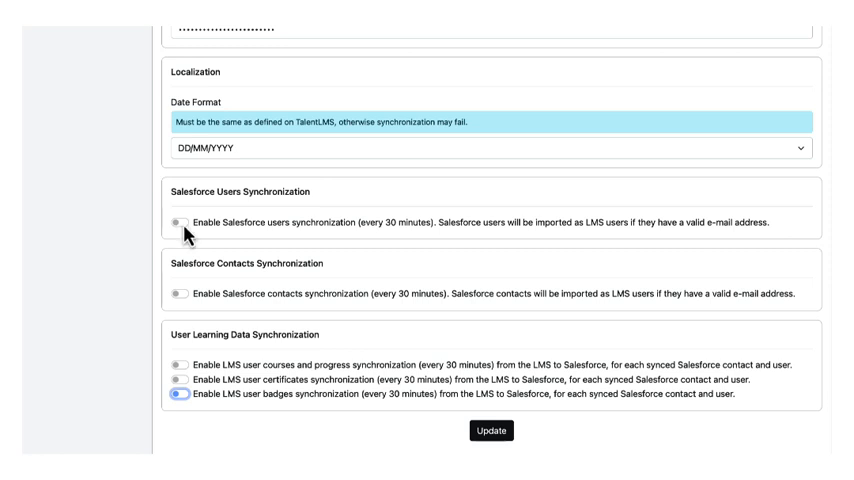
- Enable Salesforce users synchronization with filtered sync on the Active field, then reach contacts synchronization
left_click(180, 224)
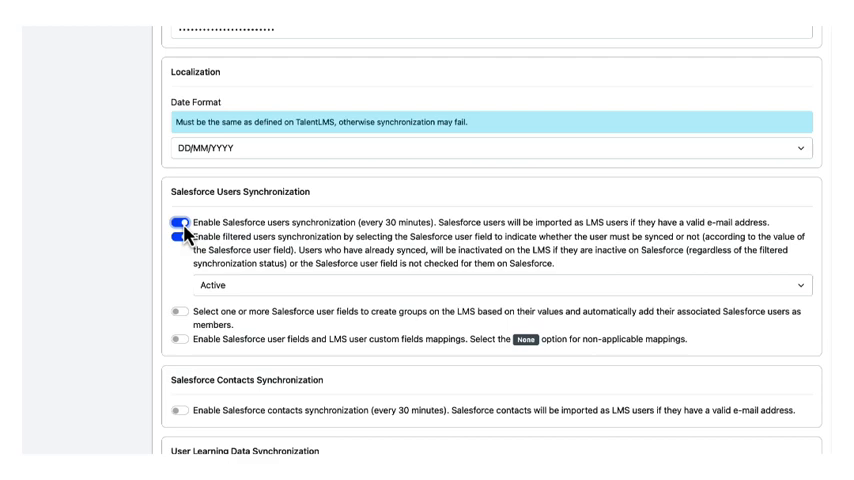
left_click(178, 224)
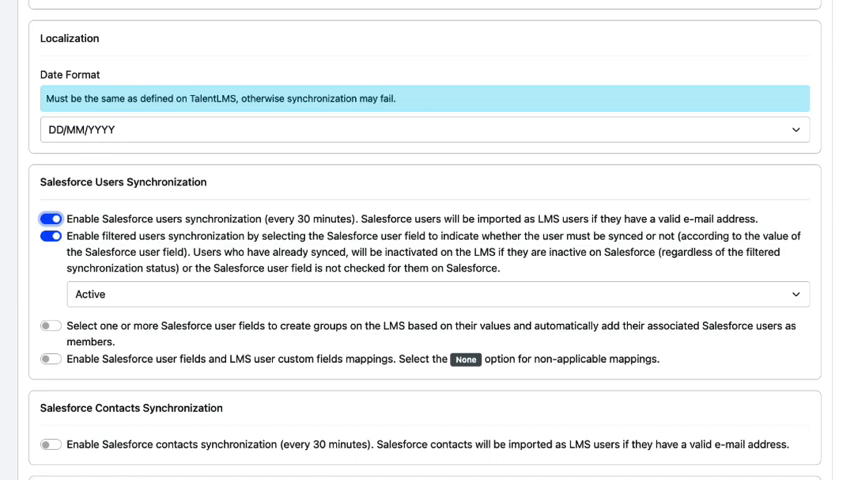
scroll("down", 3)
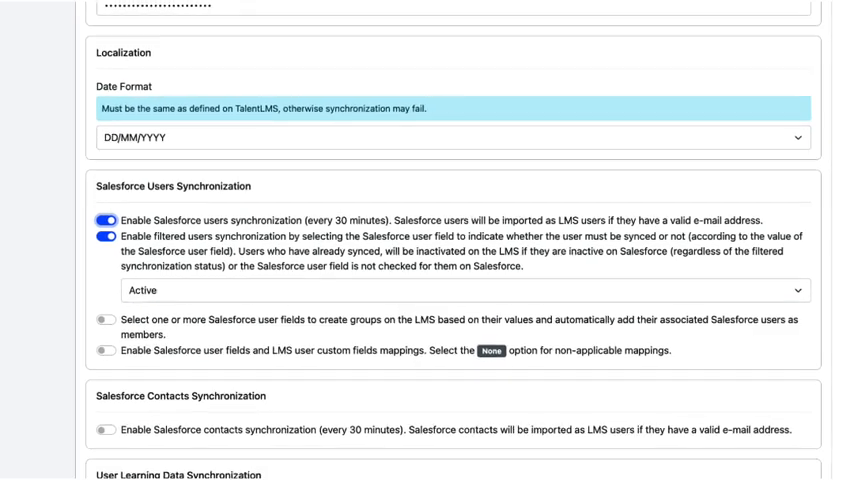
scroll("down", 3)
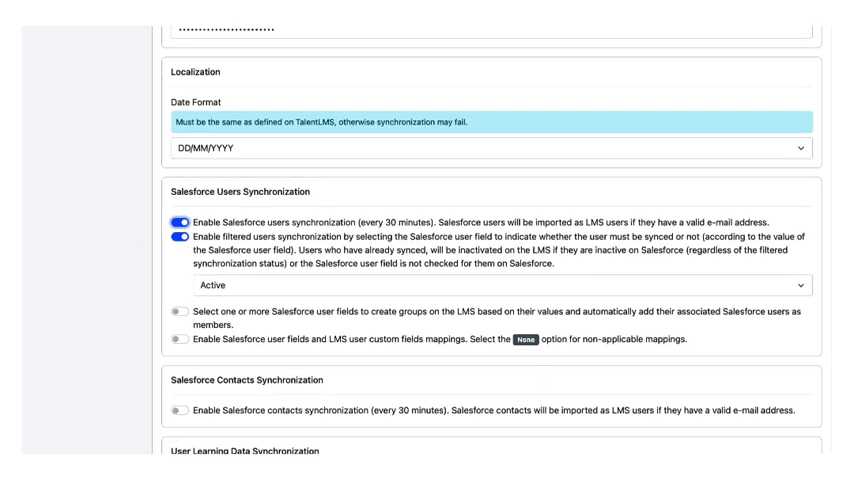
scroll("down", 3)
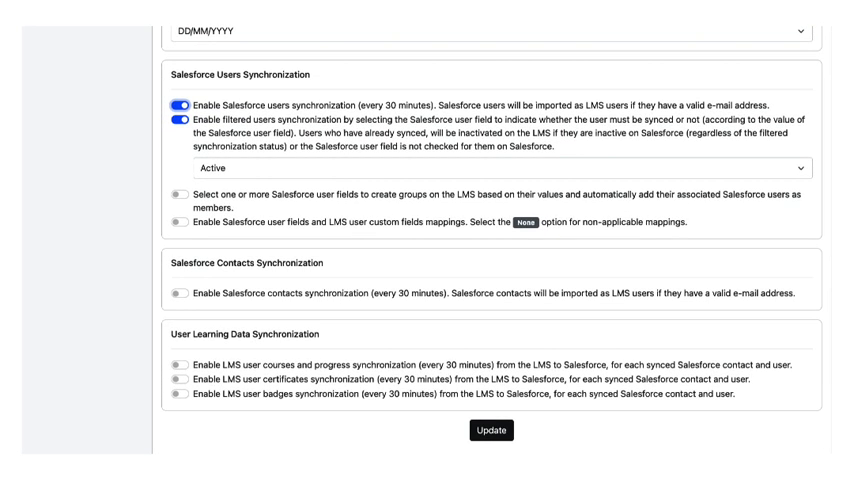
left_click(174, 294)
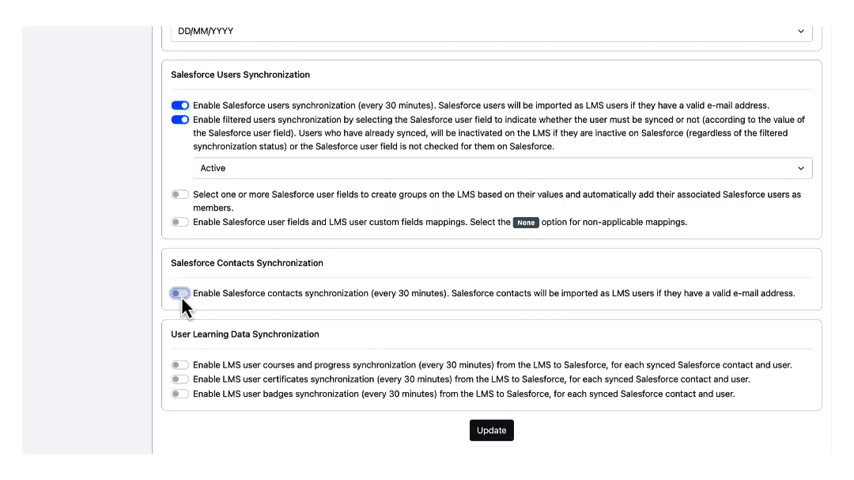
- Enable converting Salesforce accounts into LMS branches under contacts synchronization
left_click(176, 292)
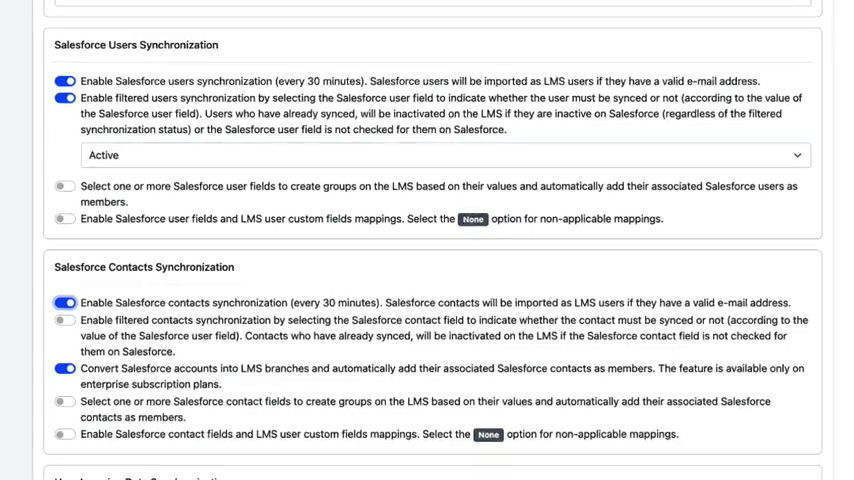
scroll("down", 3)
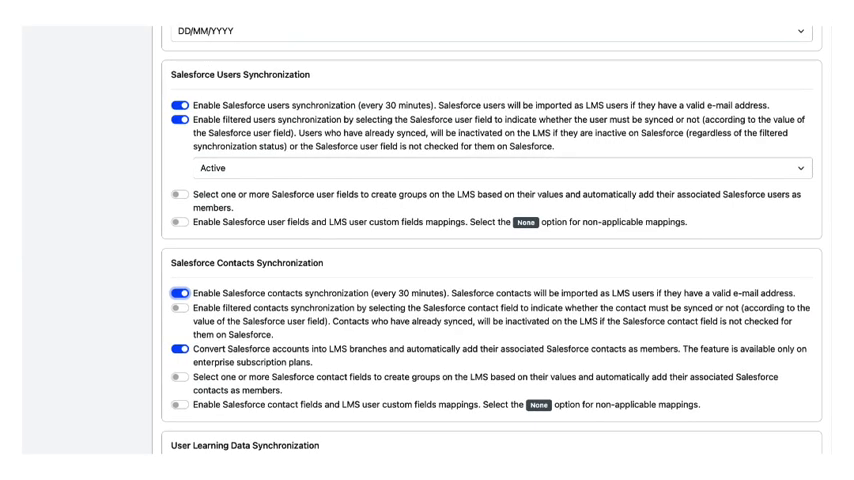
scroll("down", 3)
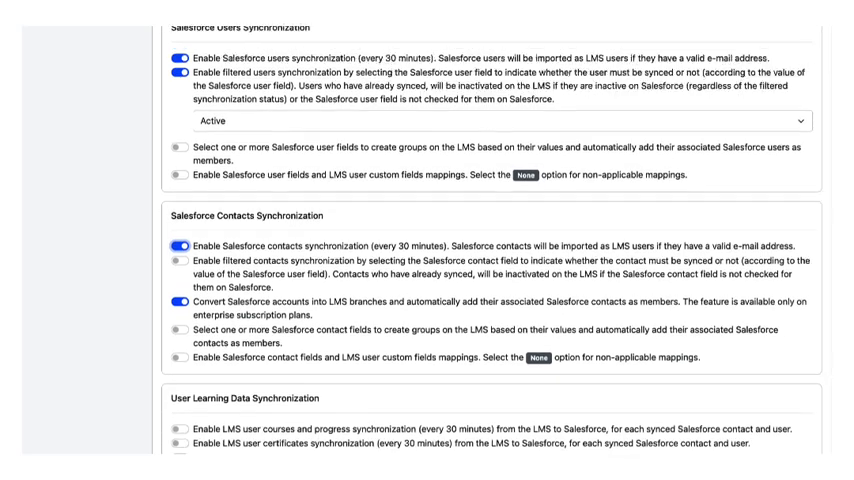
scroll("down", 3)
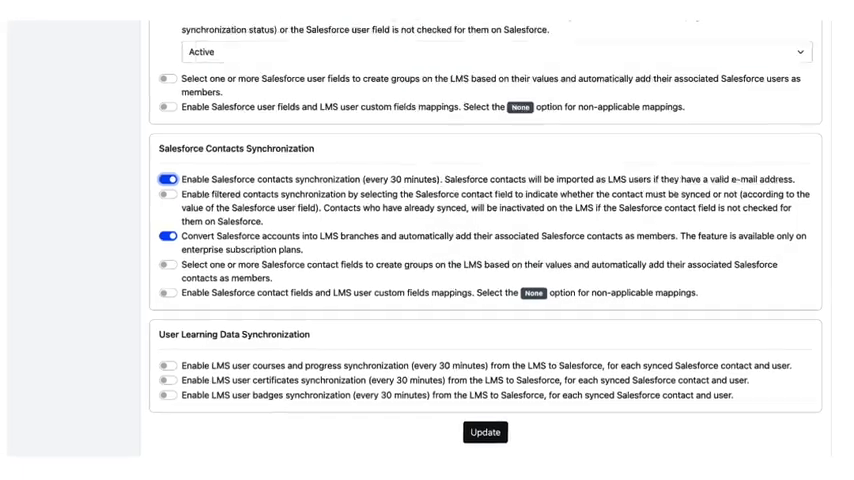
scroll("down", 3)
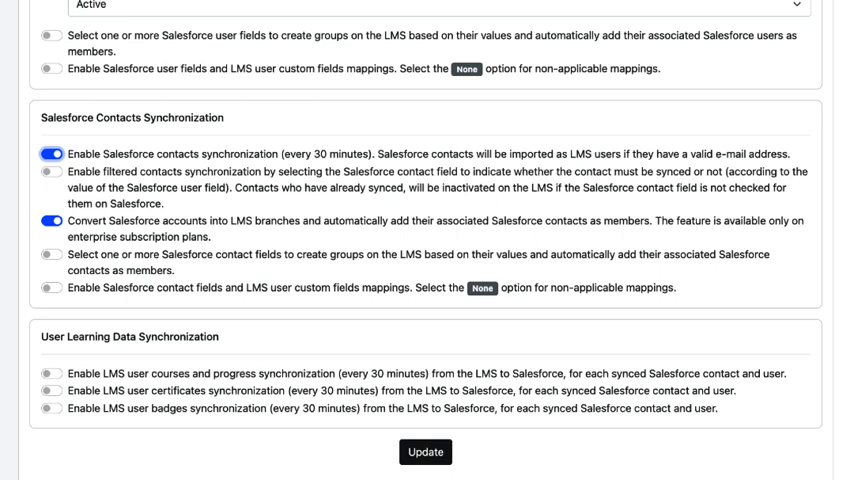
- Switch on courses/progress, certificates and badges synchronization under User Learning Data Synchronization
left_click(48, 374)
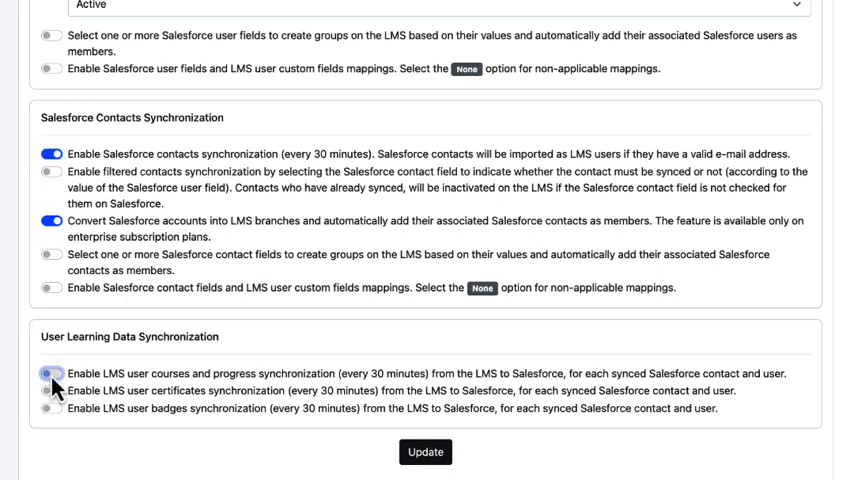
left_click(52, 374)
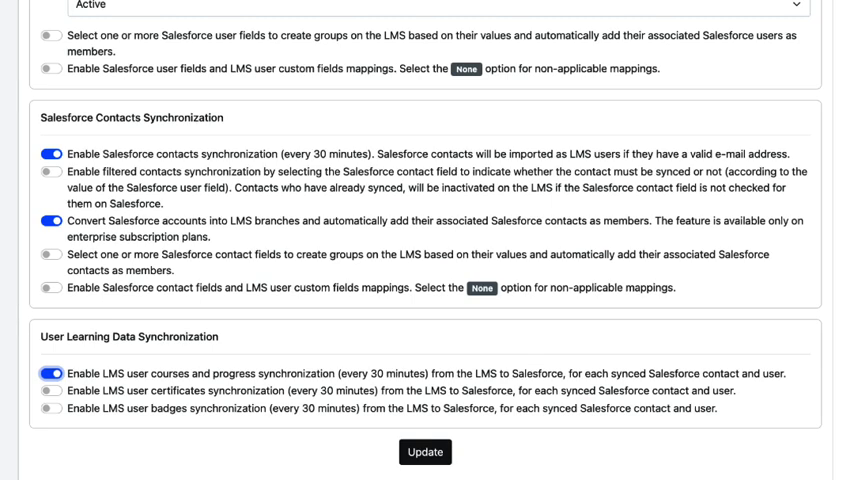
left_click(52, 390)
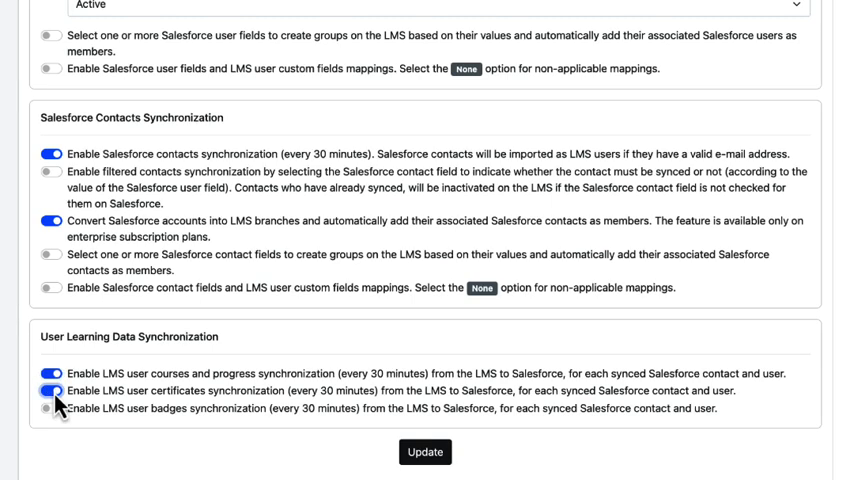
left_click(50, 390)
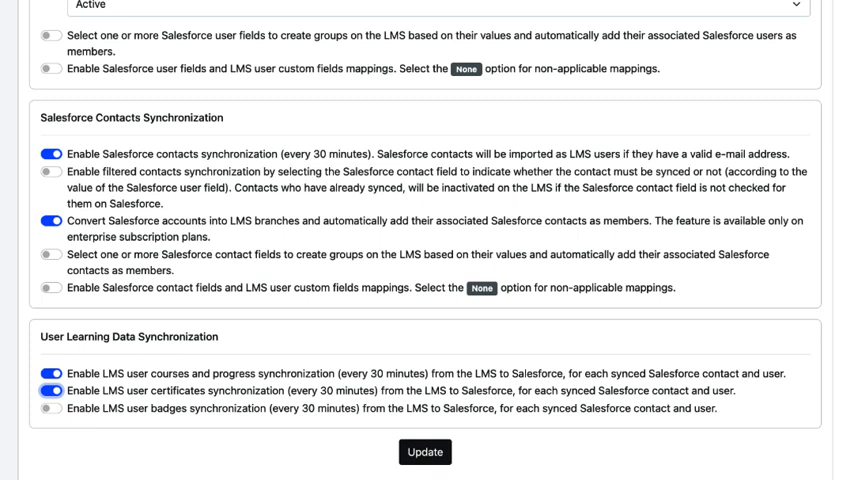
left_click(50, 408)
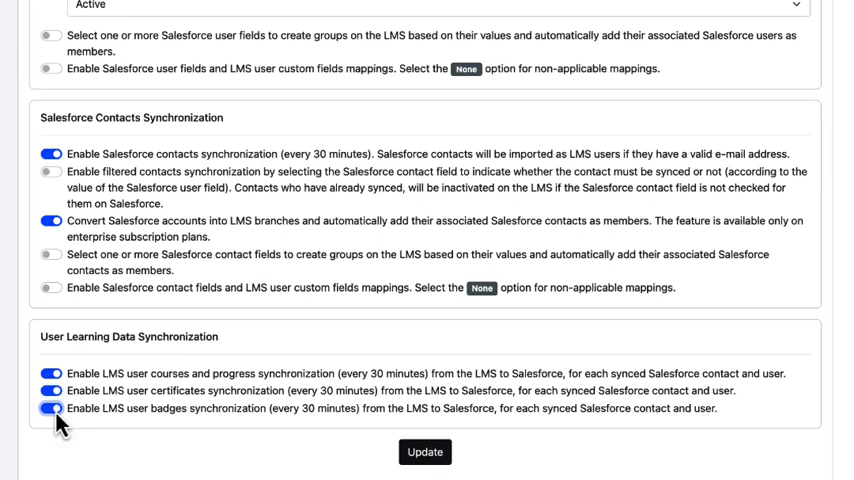
left_click(50, 408)
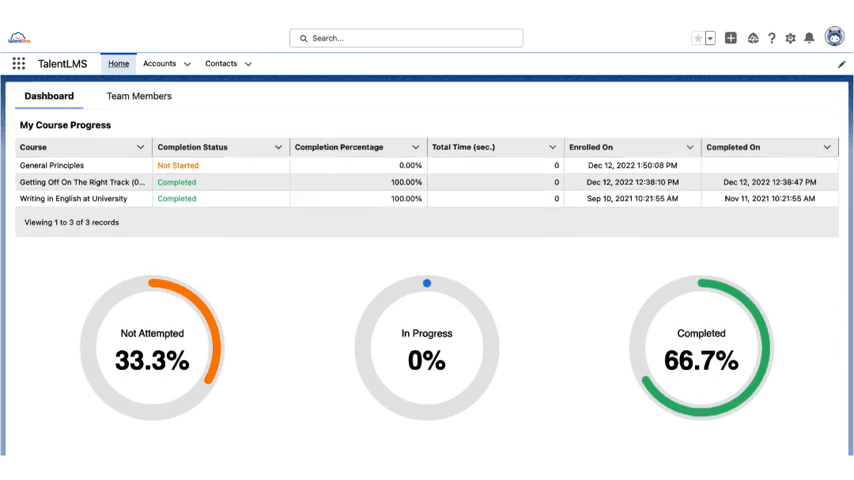
- Review the TalentLMS Dashboard's progress, certificates and badges, then show the Team Members course progress view
scroll("down", 3)
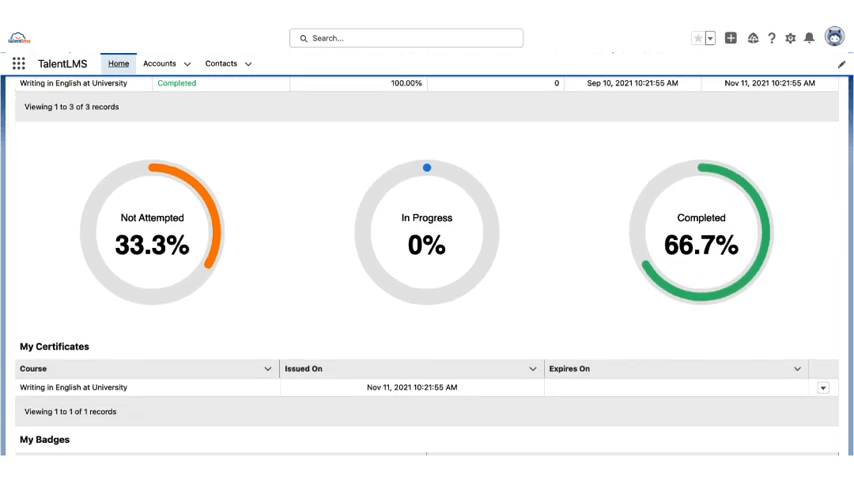
scroll("down", 3)
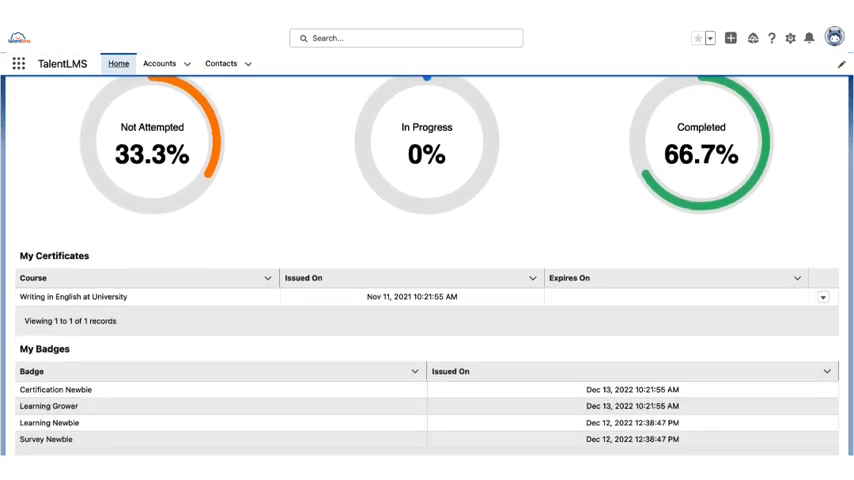
scroll("down", 3)
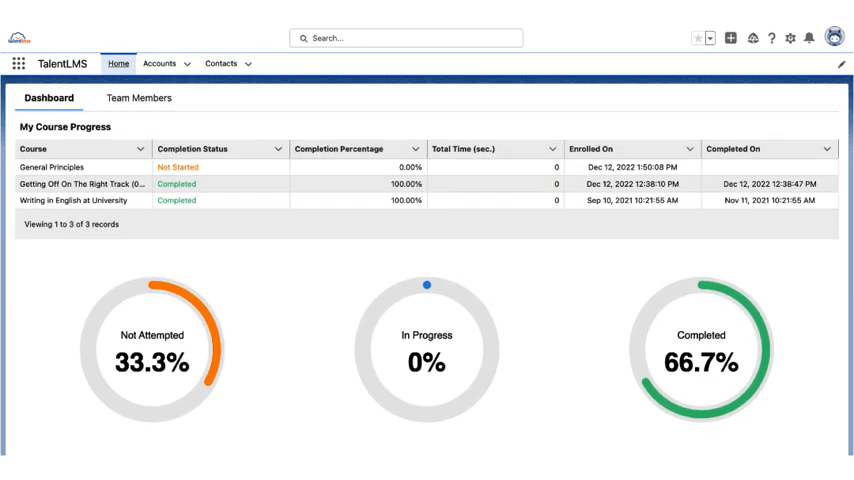
left_click(138, 98)
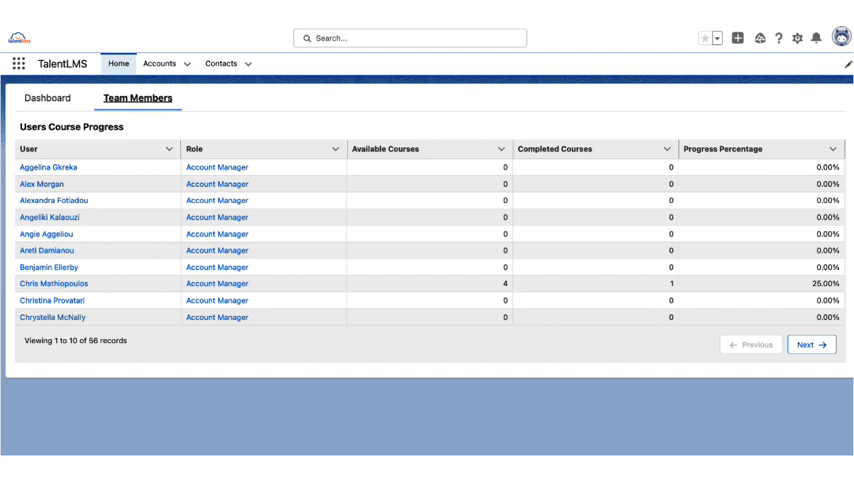
- Show the recently viewed Accounts list from the Salesforce navigation bar
left_click(160, 64)
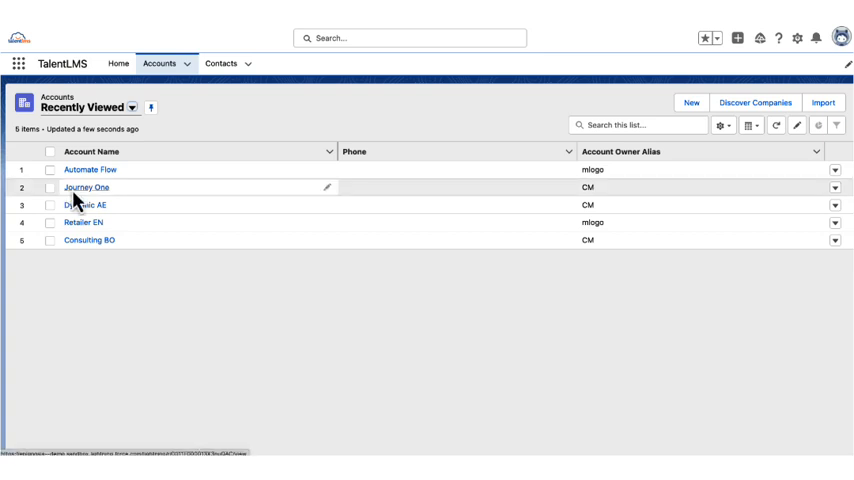
- View the Journey One account's Learning Activity listing contacts' course progress
left_click(86, 188)
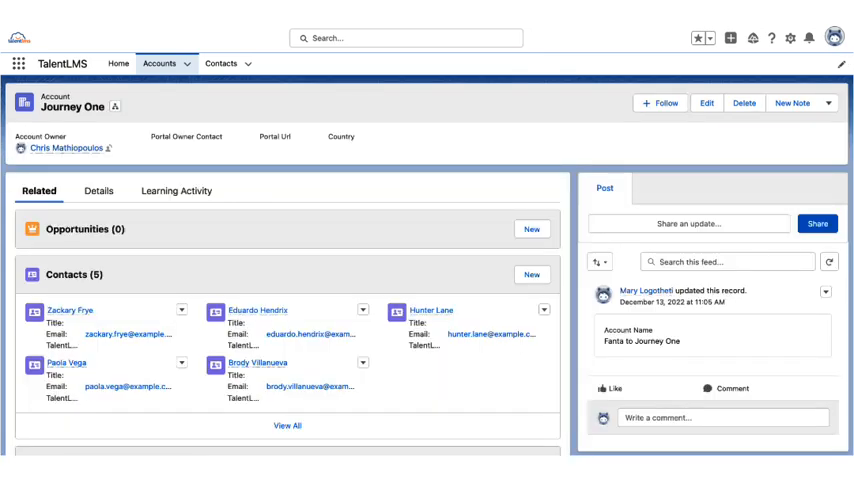
left_click(176, 192)
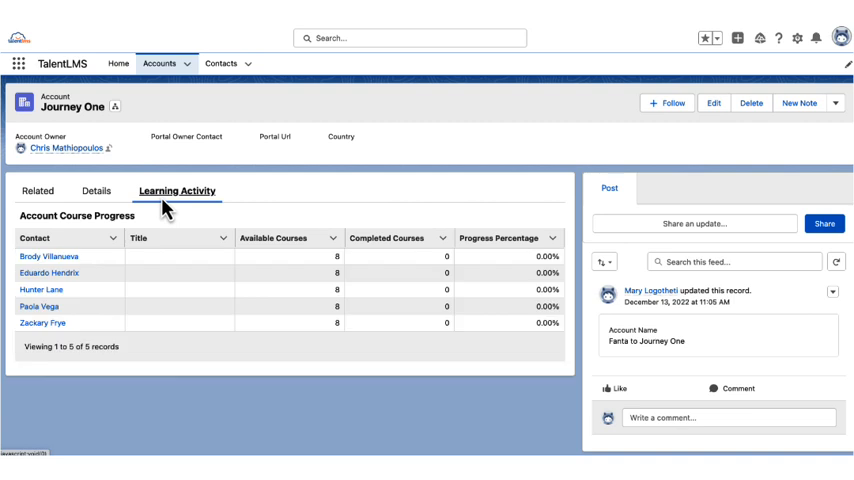